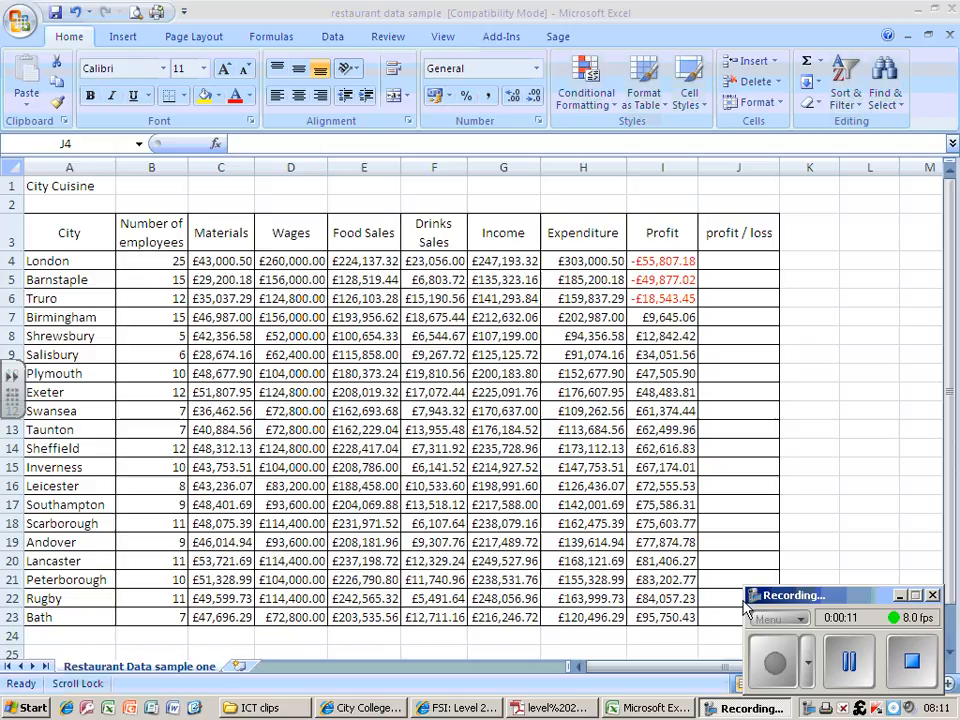
mouse_move(600, 478)
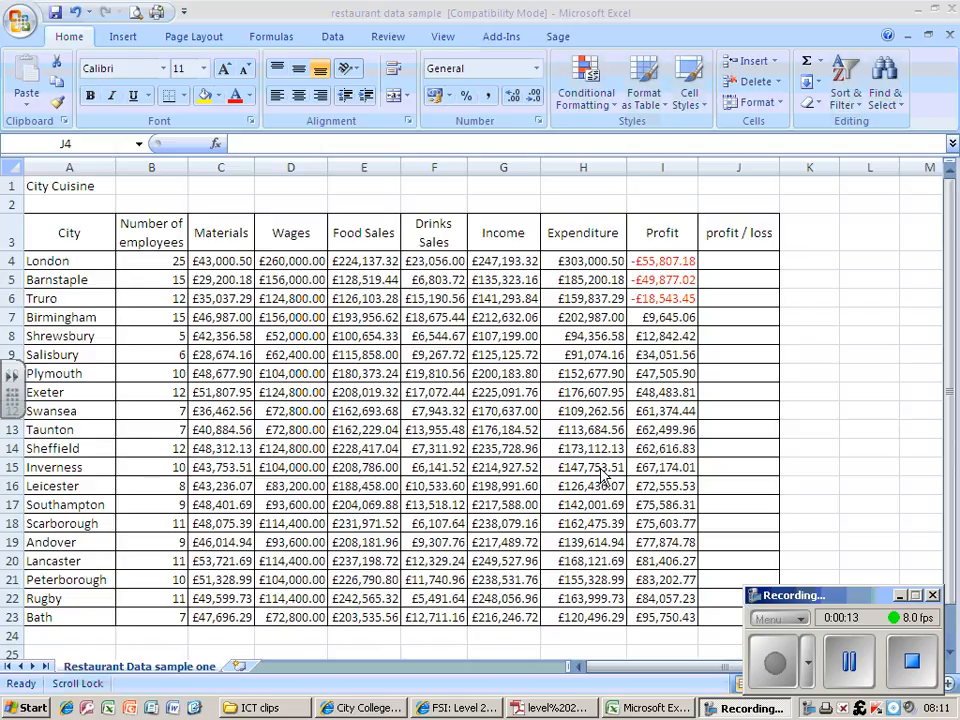
mouse_move(682, 375)
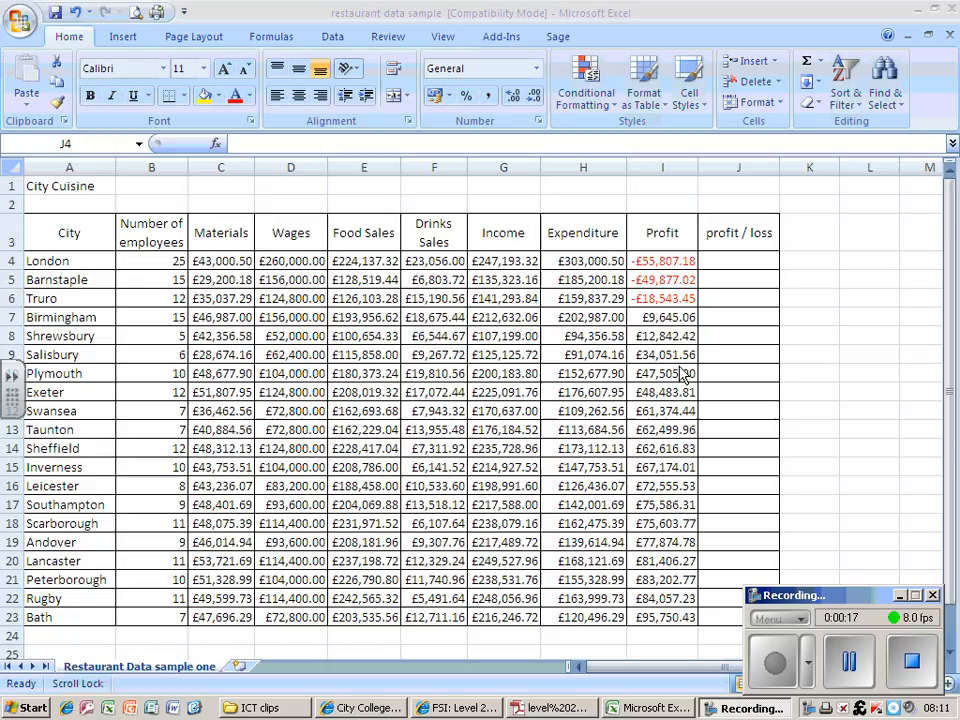
mouse_move(731, 268)
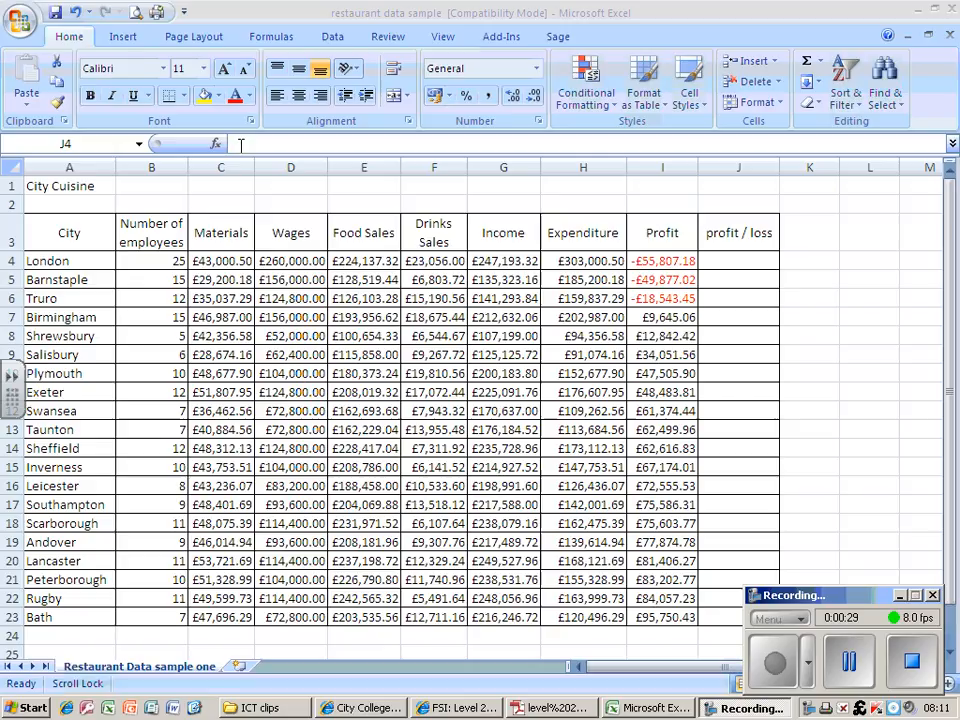
Select London's profit/loss cell J4 and bring up the Insert Function picker
left_click(738, 261)
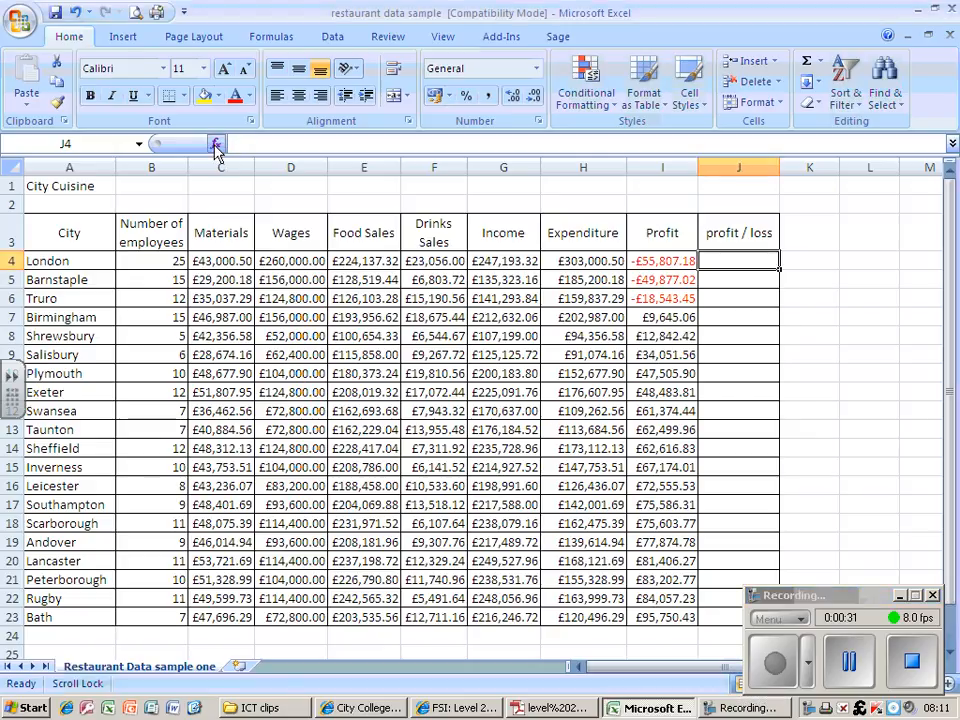
mouse_move(216, 143)
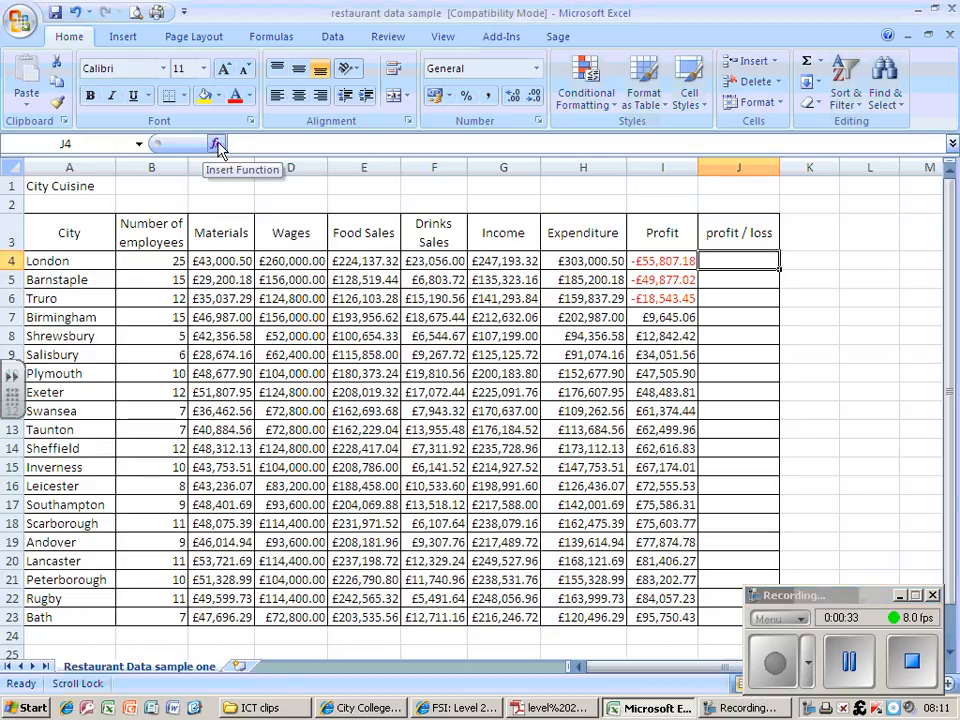
left_click(217, 143)
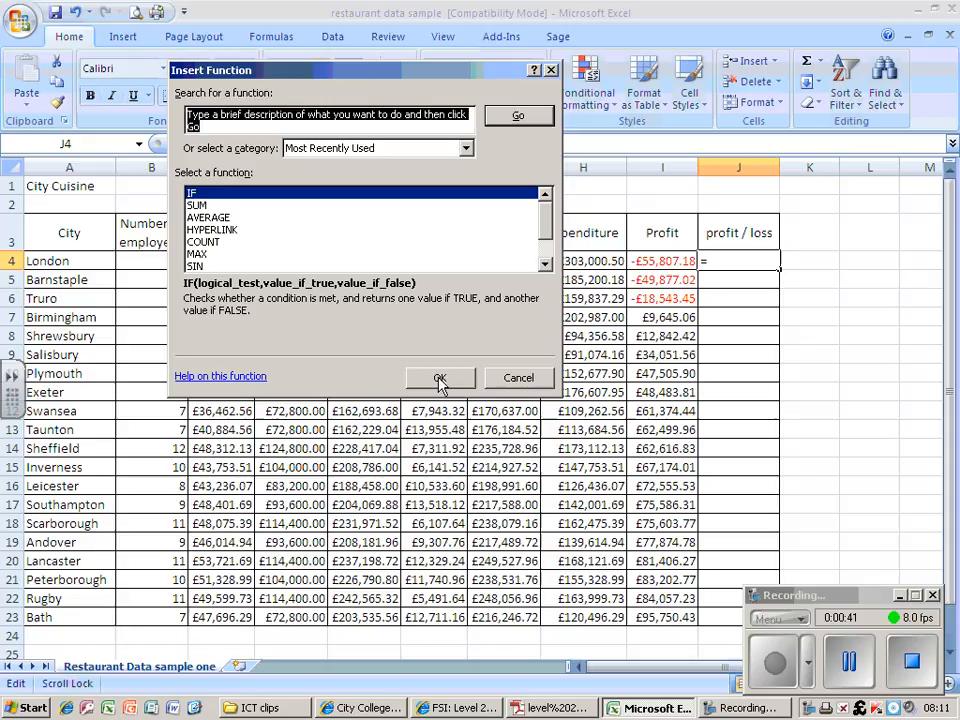
Confirm IF as the function for J4 to open its argument entry
left_click(439, 378)
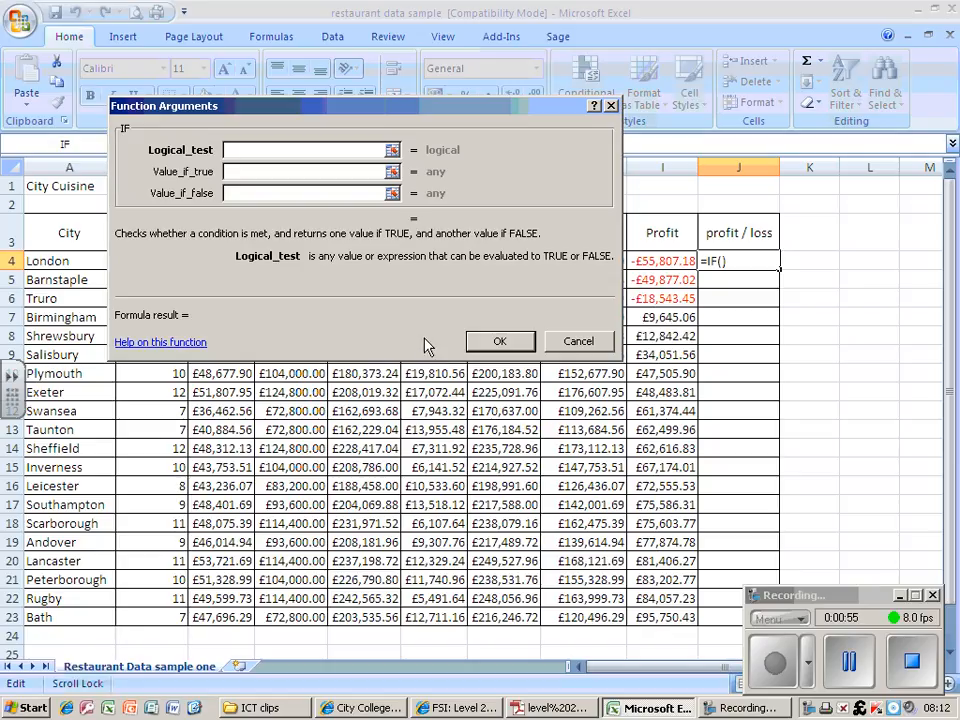
mouse_move(248, 166)
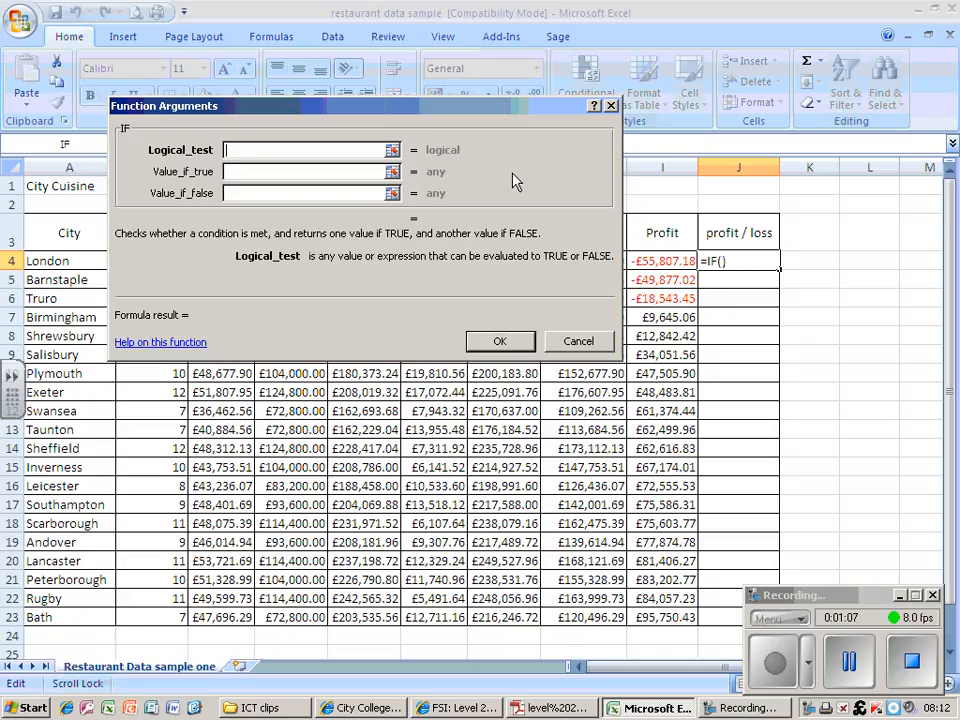
mouse_move(655, 260)
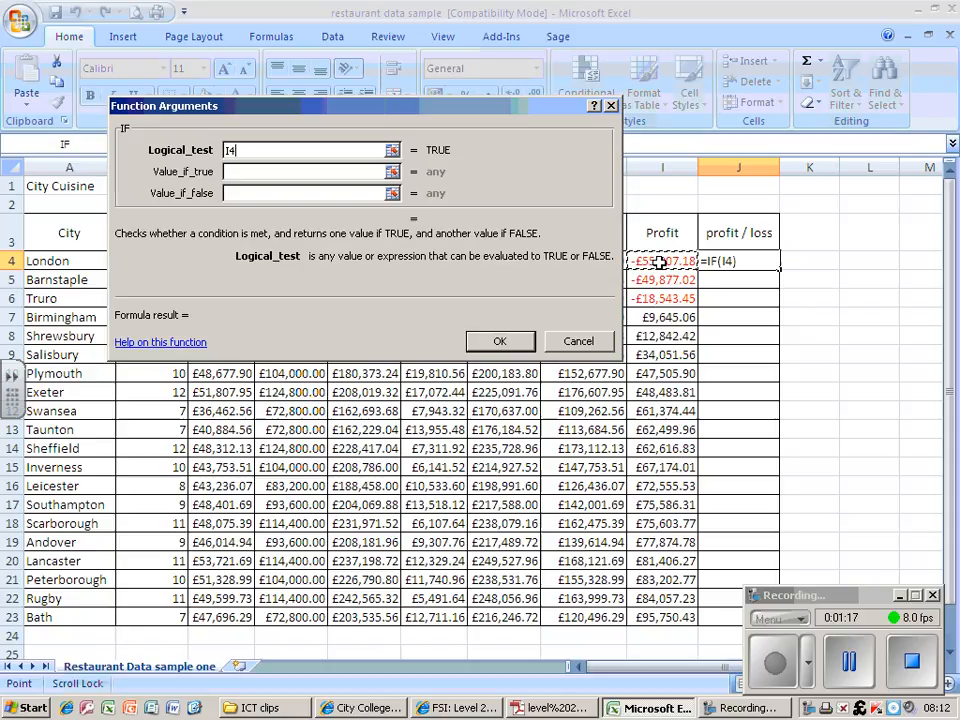
mouse_move(325, 171)
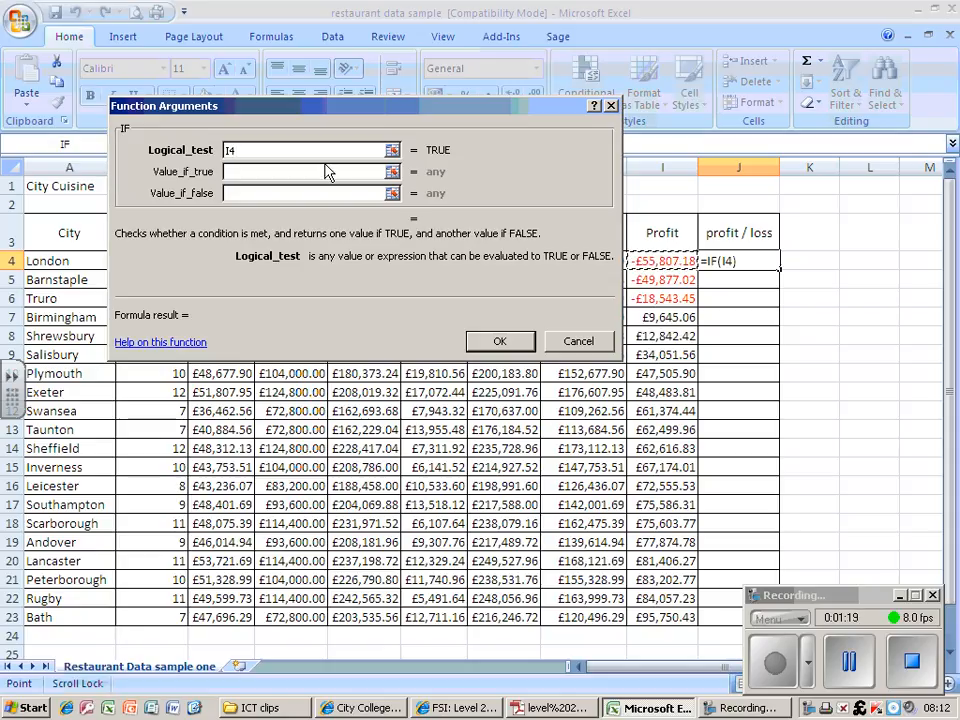
Set the IF test to I4>=0.01, returning 'profit' if true and 'no profit' otherwise
type(">")
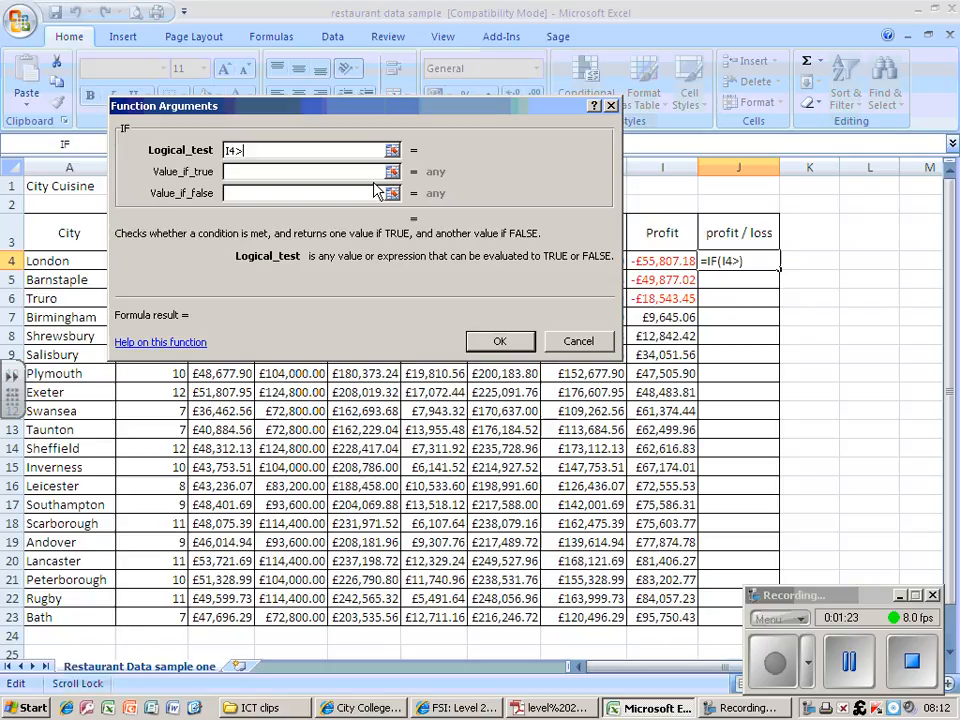
type("=")
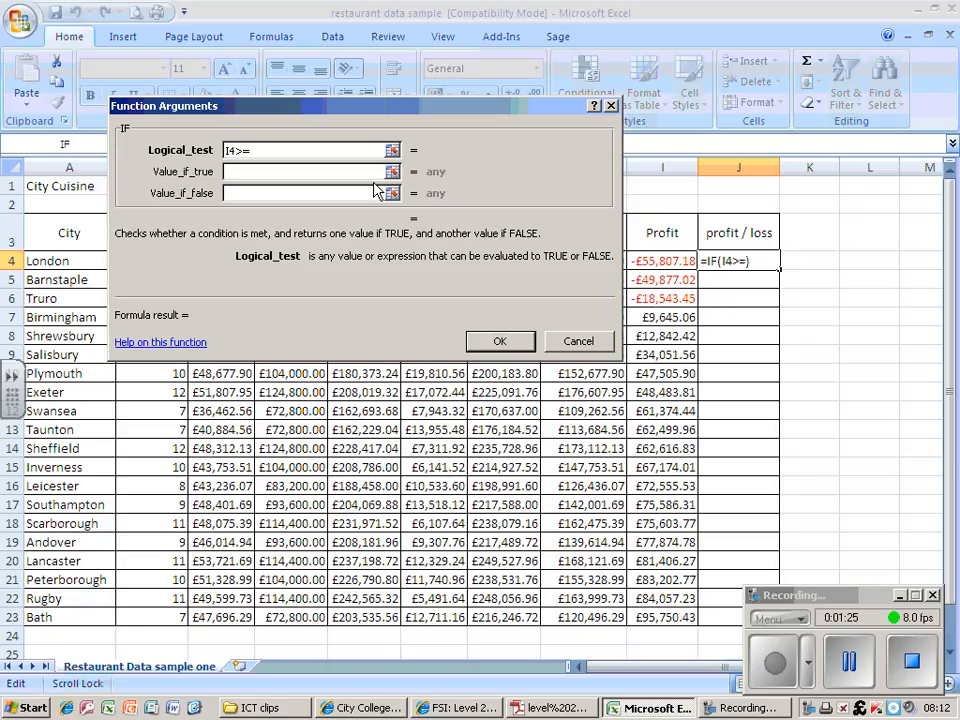
type("0.01")
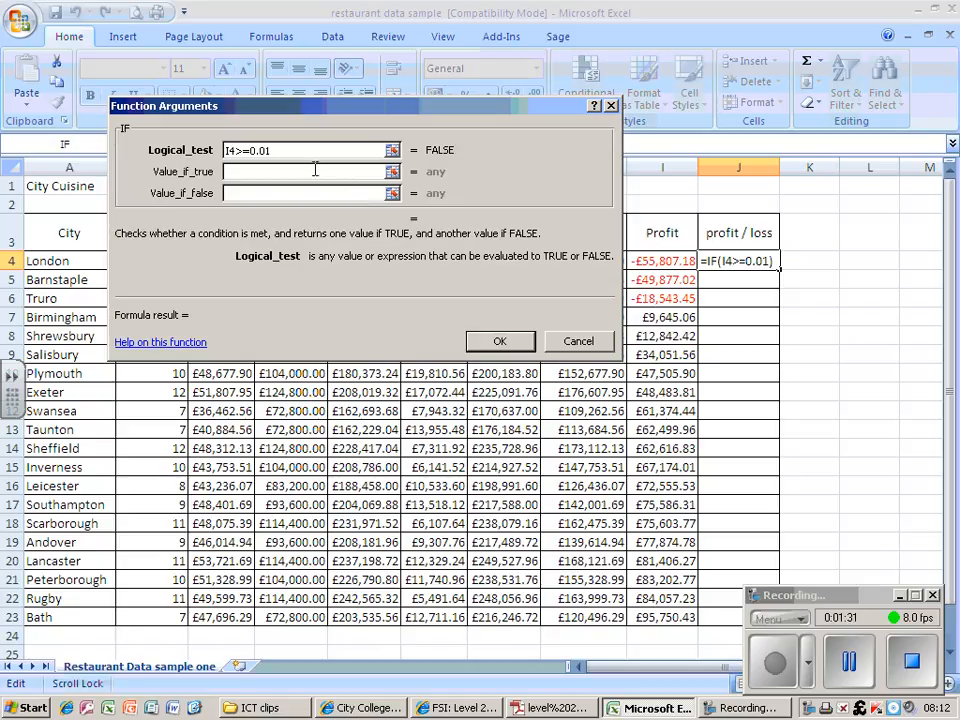
left_click(300, 171)
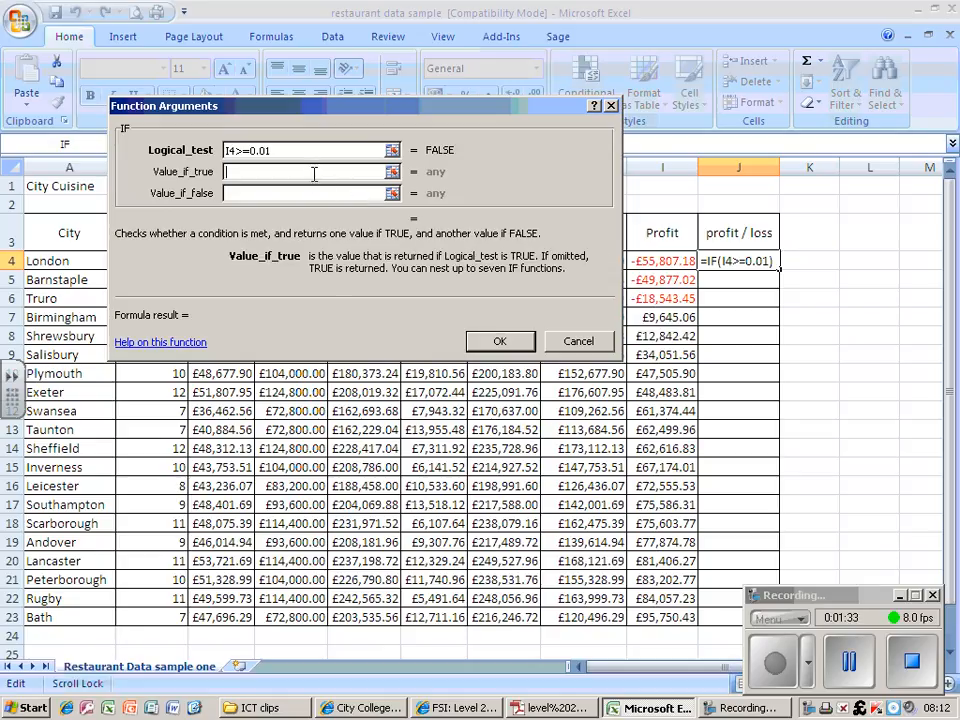
type("p")
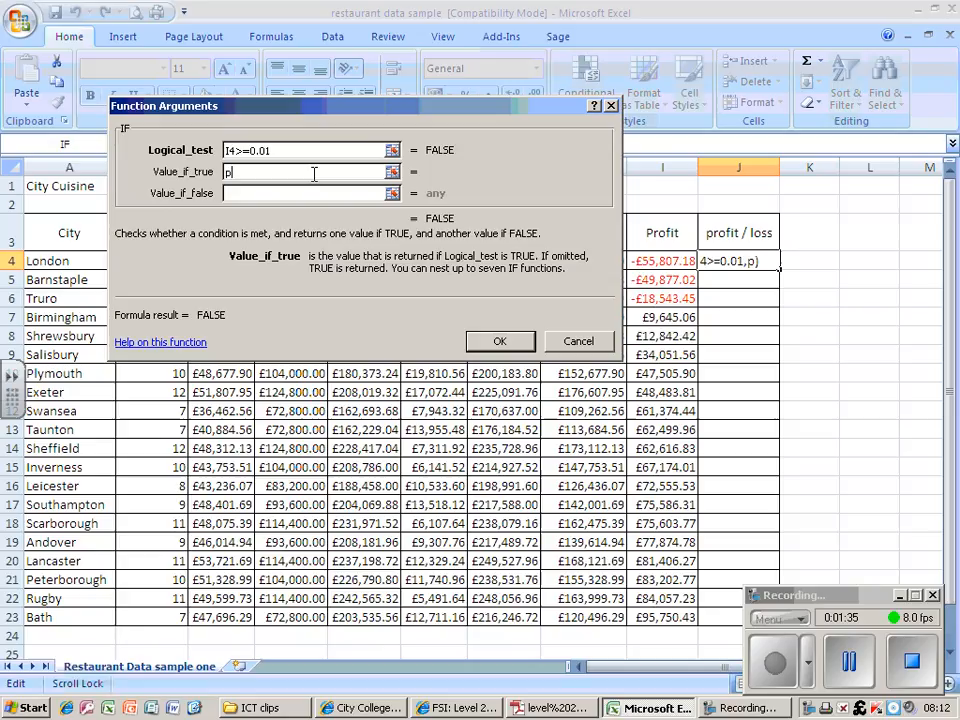
type("rofit\"")
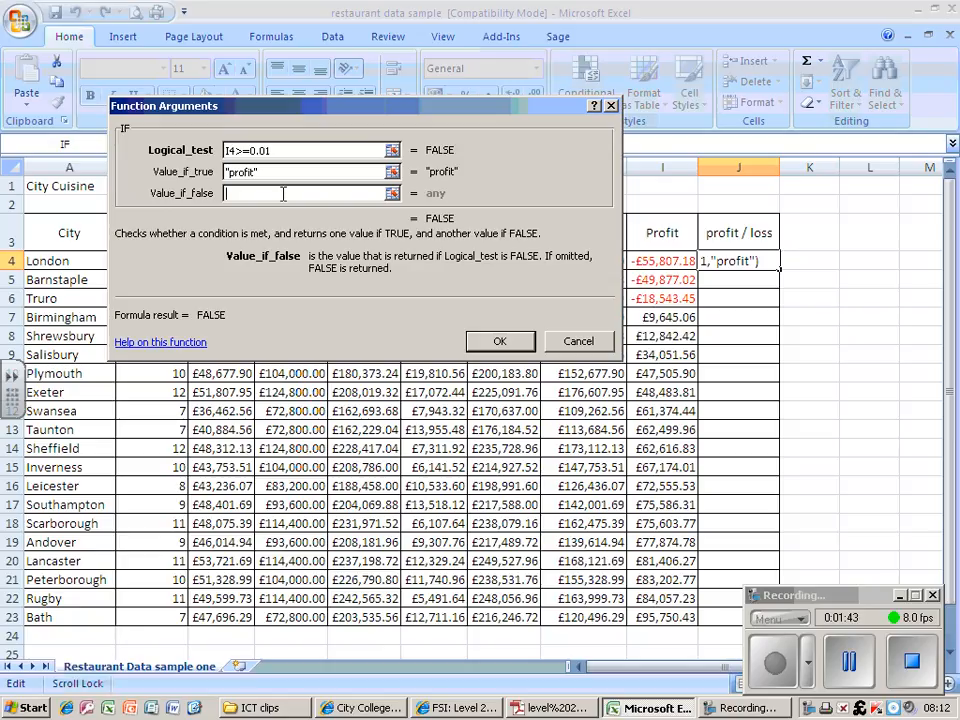
type("no p")
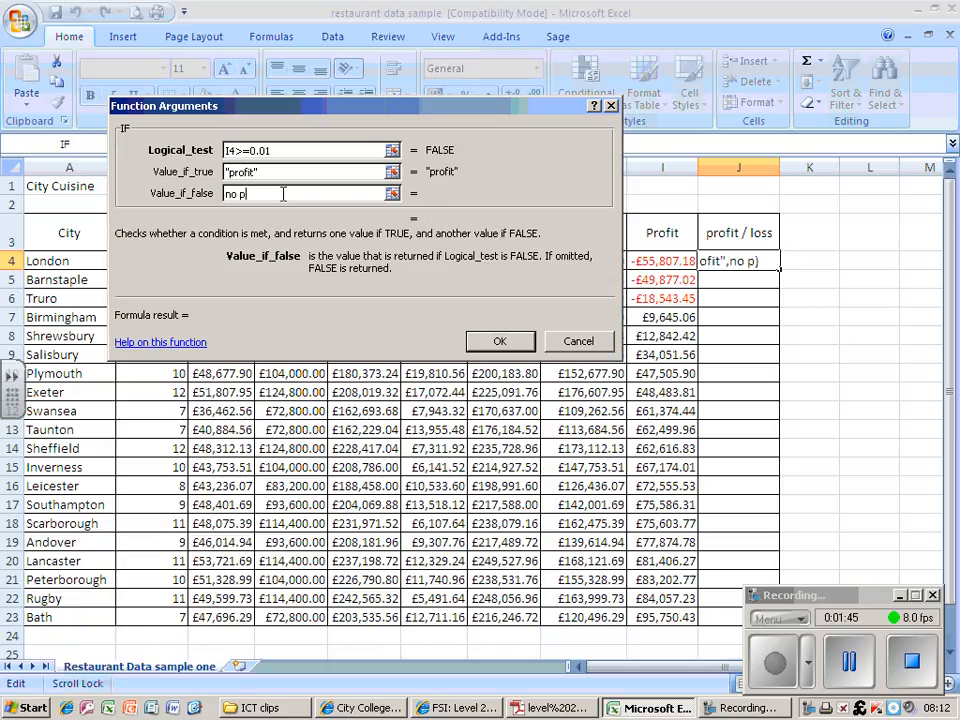
type("rofit")
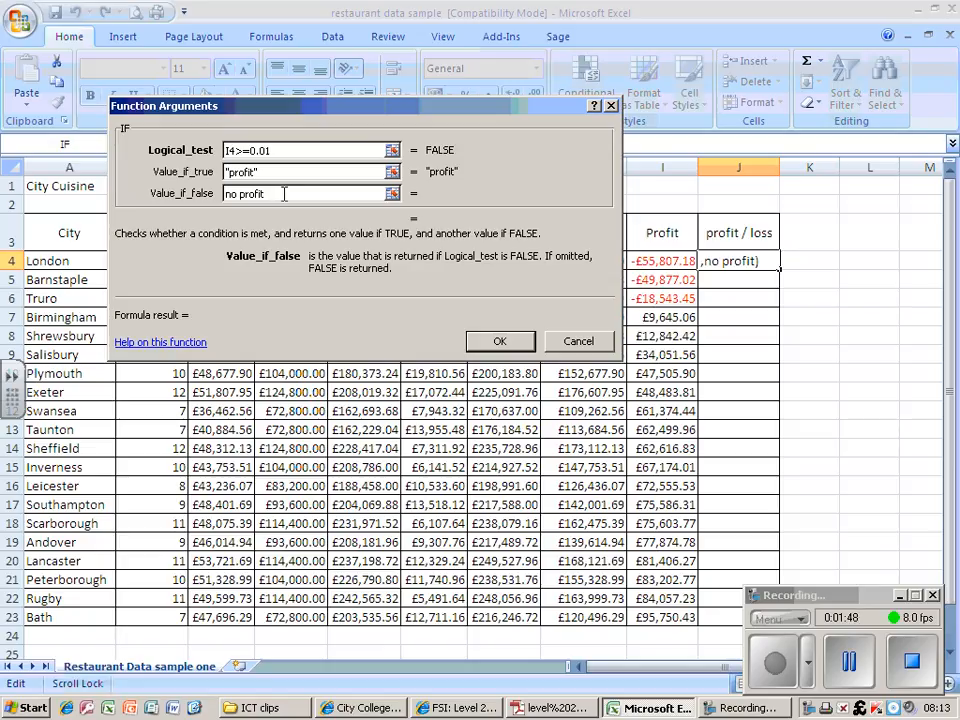
mouse_move(465, 152)
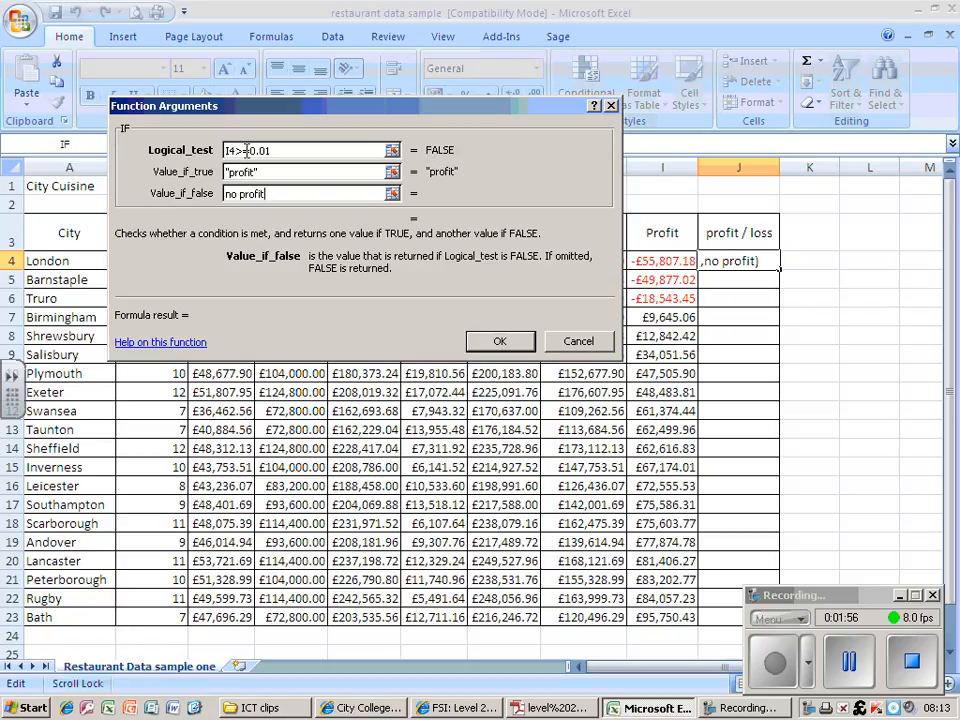
type("=")
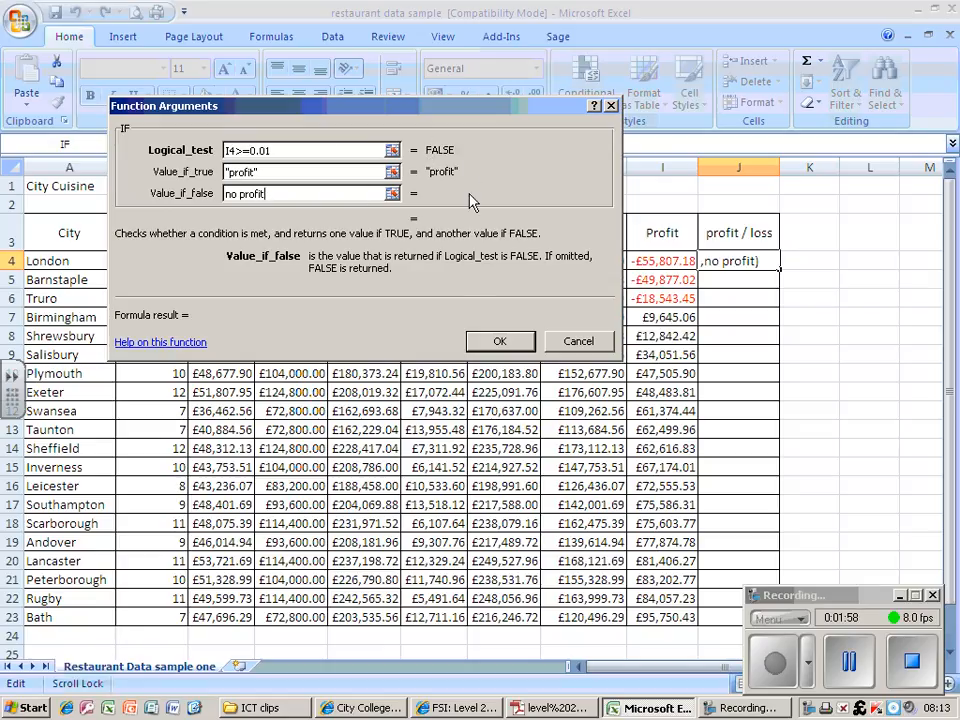
Confirm the IF formula so J4 shows 'no profit' for London
left_click(500, 341)
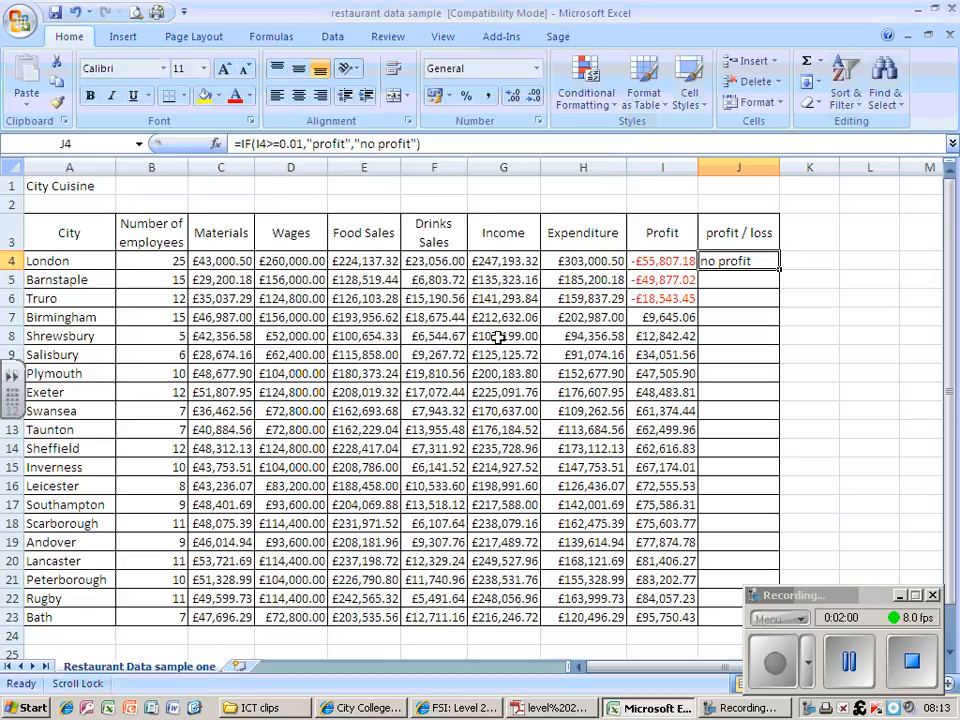
mouse_move(785, 273)
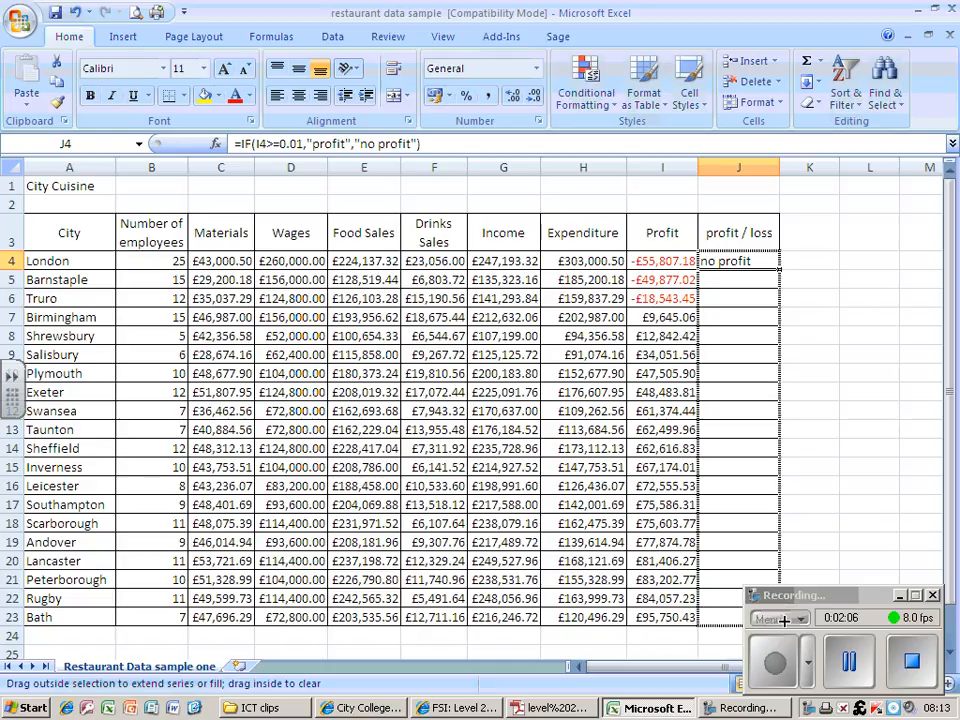
Fill J4's IF formula down column J through Rugby's row
left_click_drag(738, 261, 738, 617)
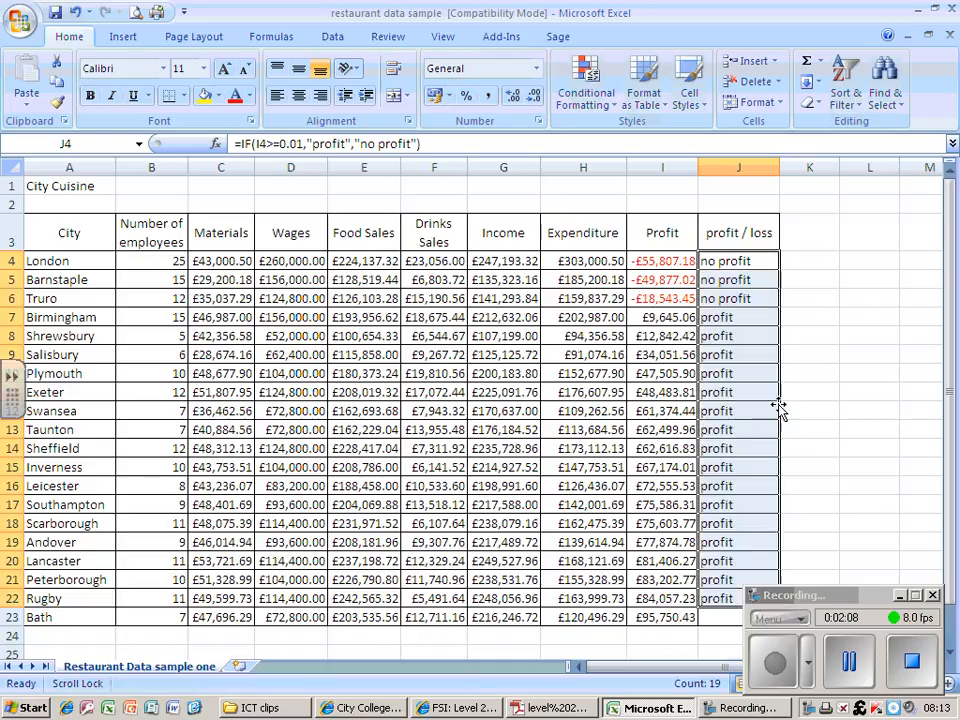
mouse_move(740, 280)
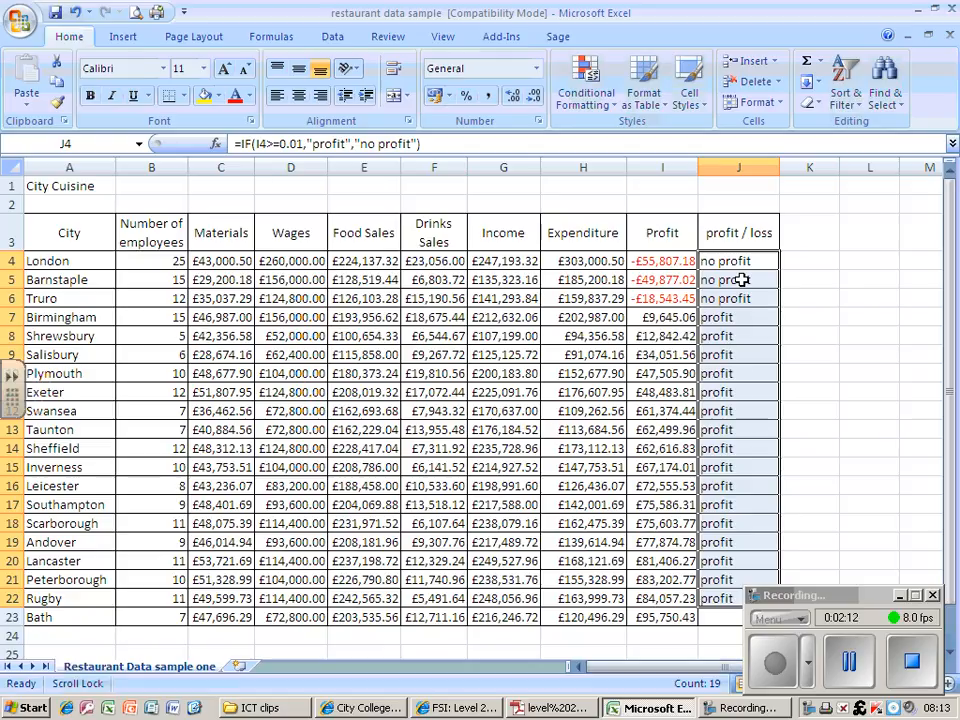
mouse_move(638, 275)
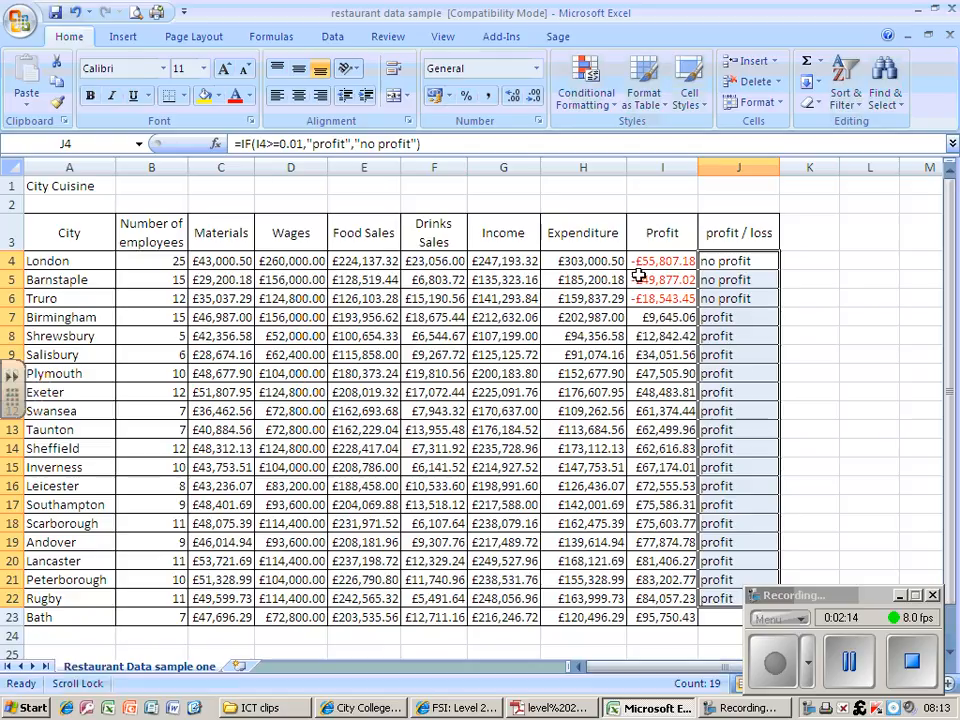
mouse_move(638, 291)
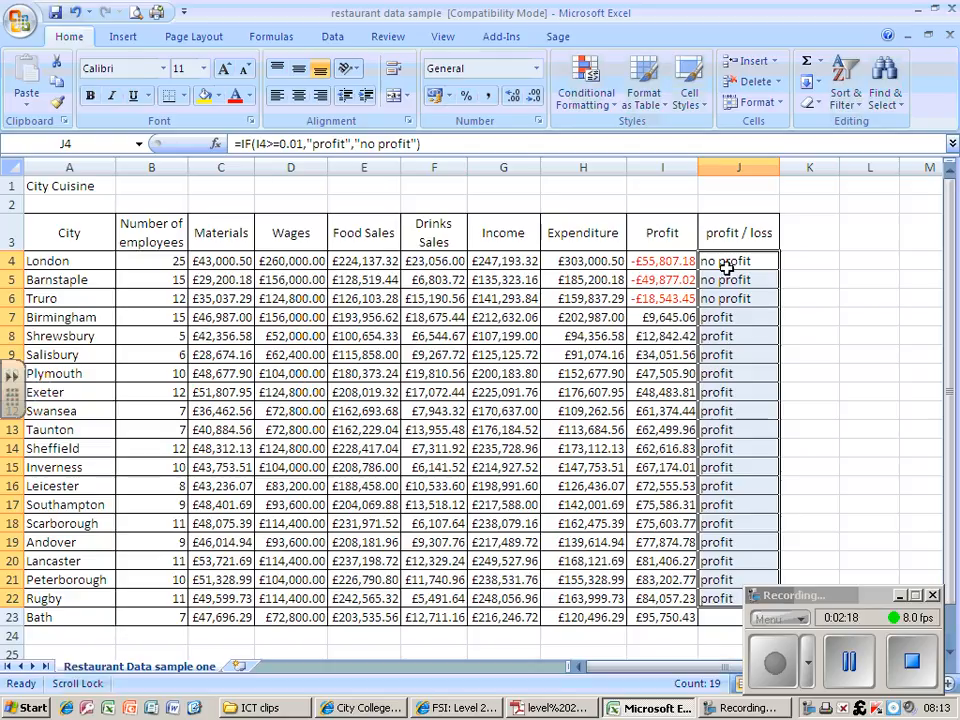
mouse_move(718, 317)
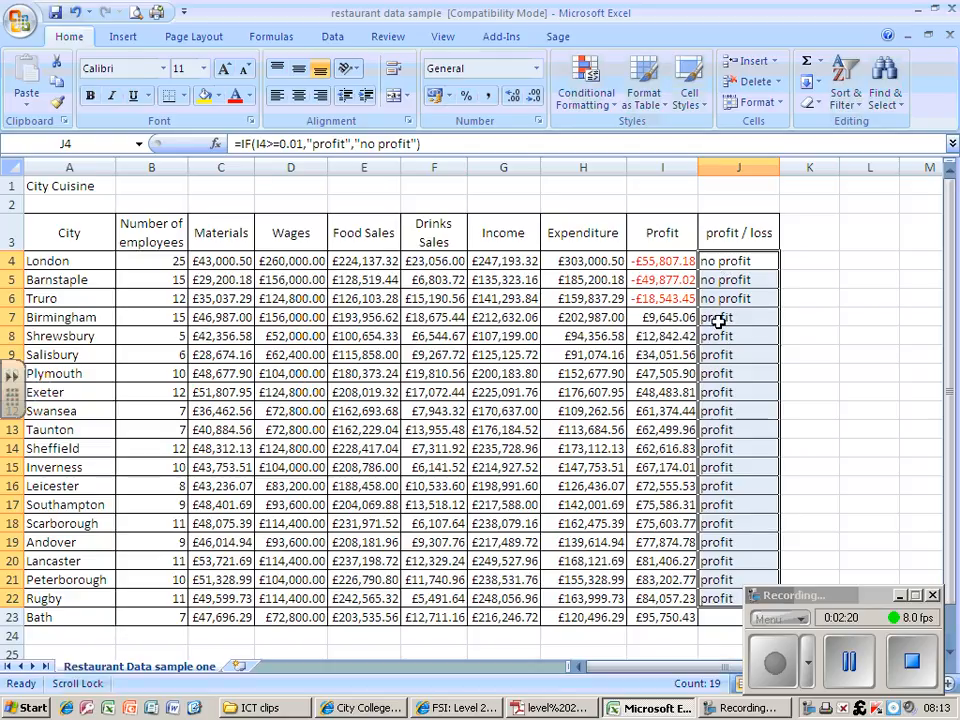
mouse_move(728, 577)
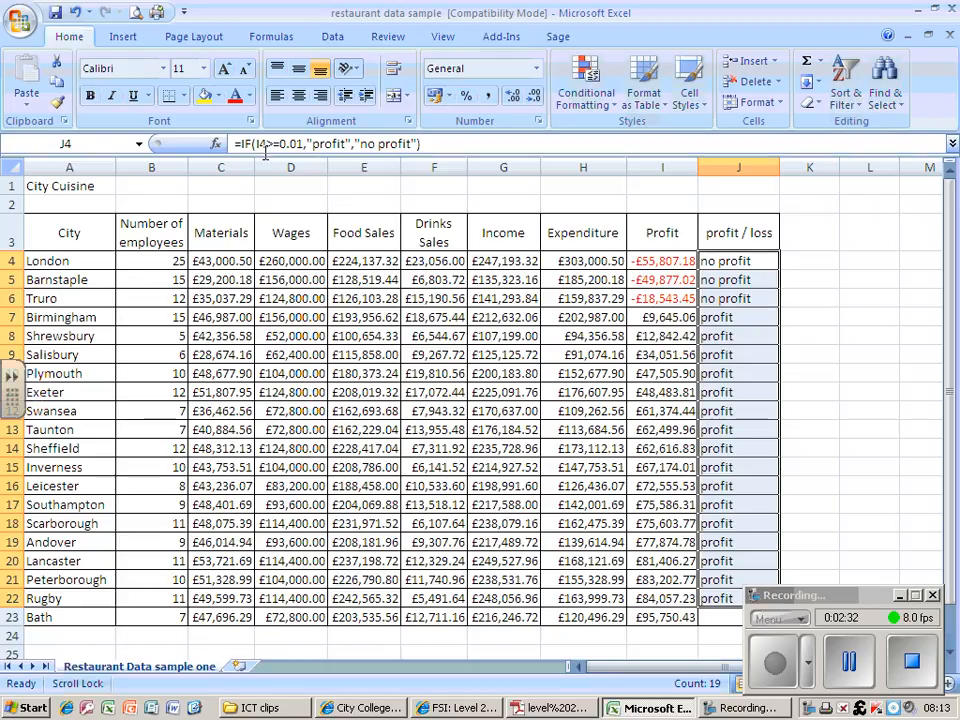
mouse_move(290, 143)
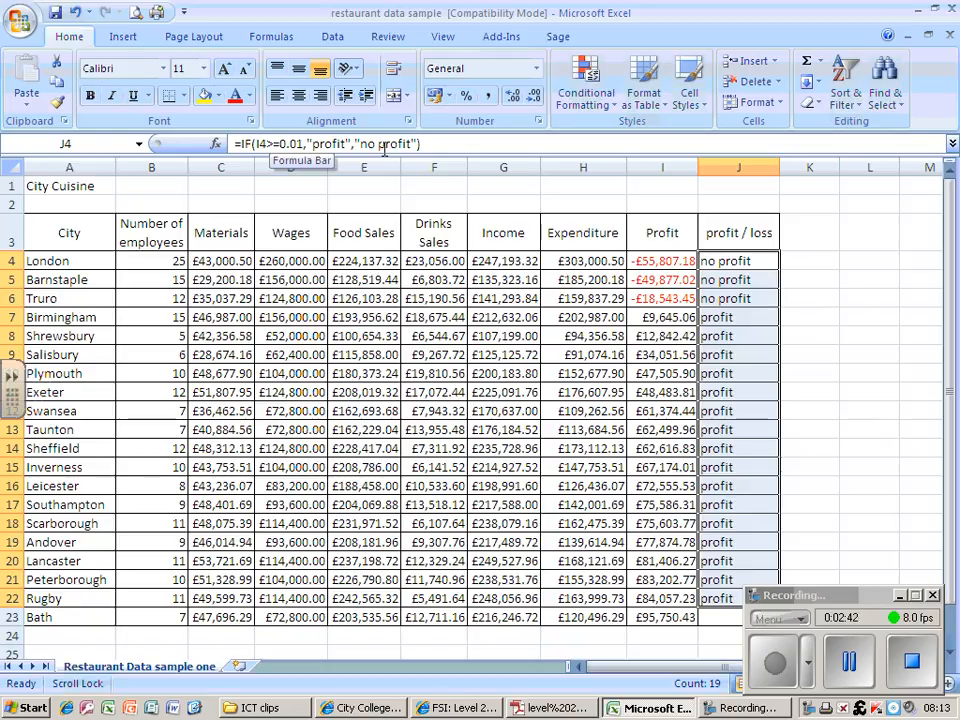
mouse_move(720, 255)
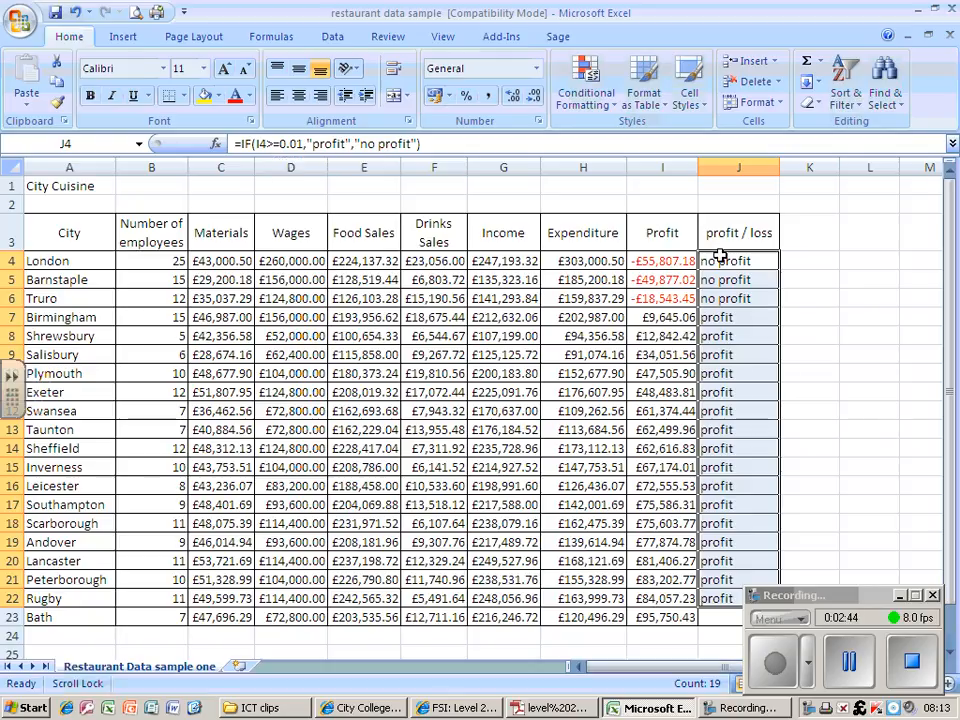
mouse_move(785, 600)
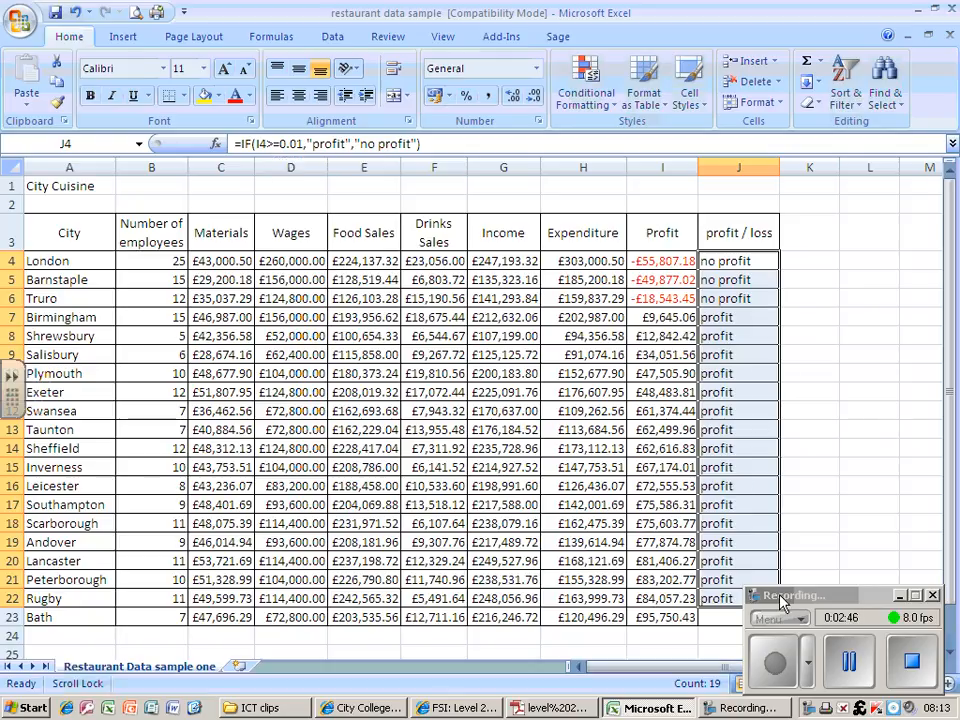